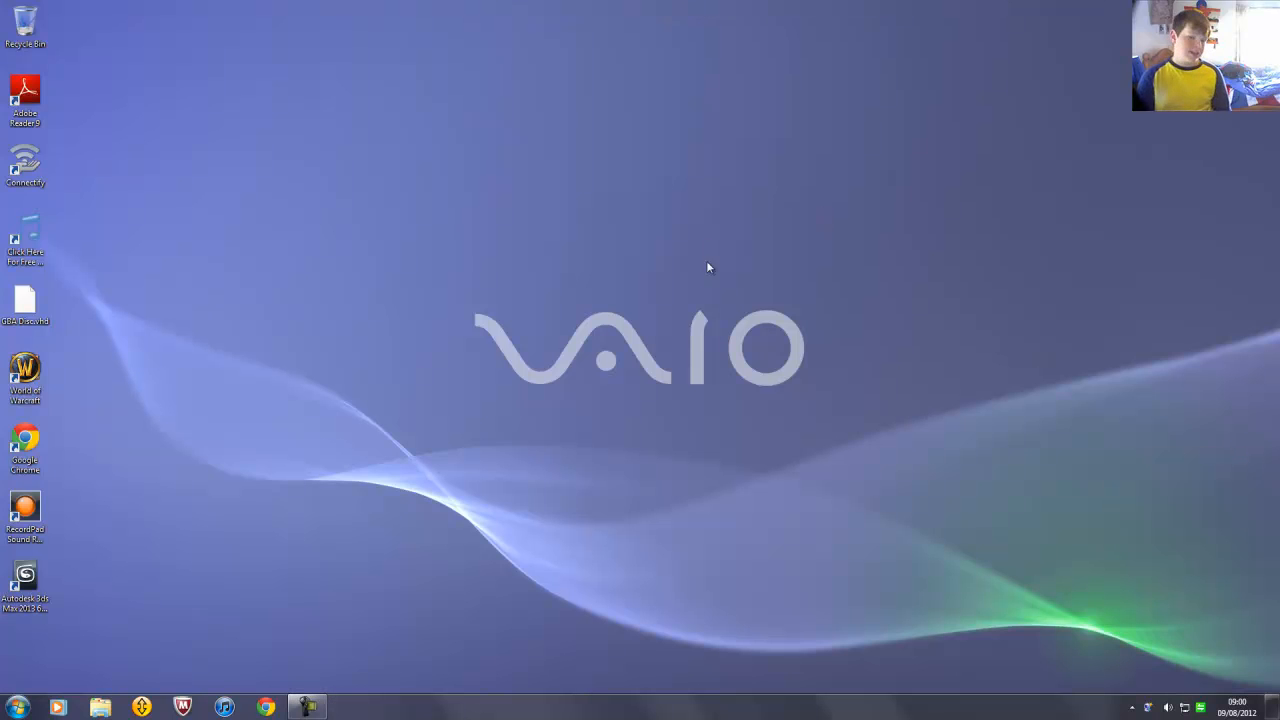
mouse_move(416, 312)
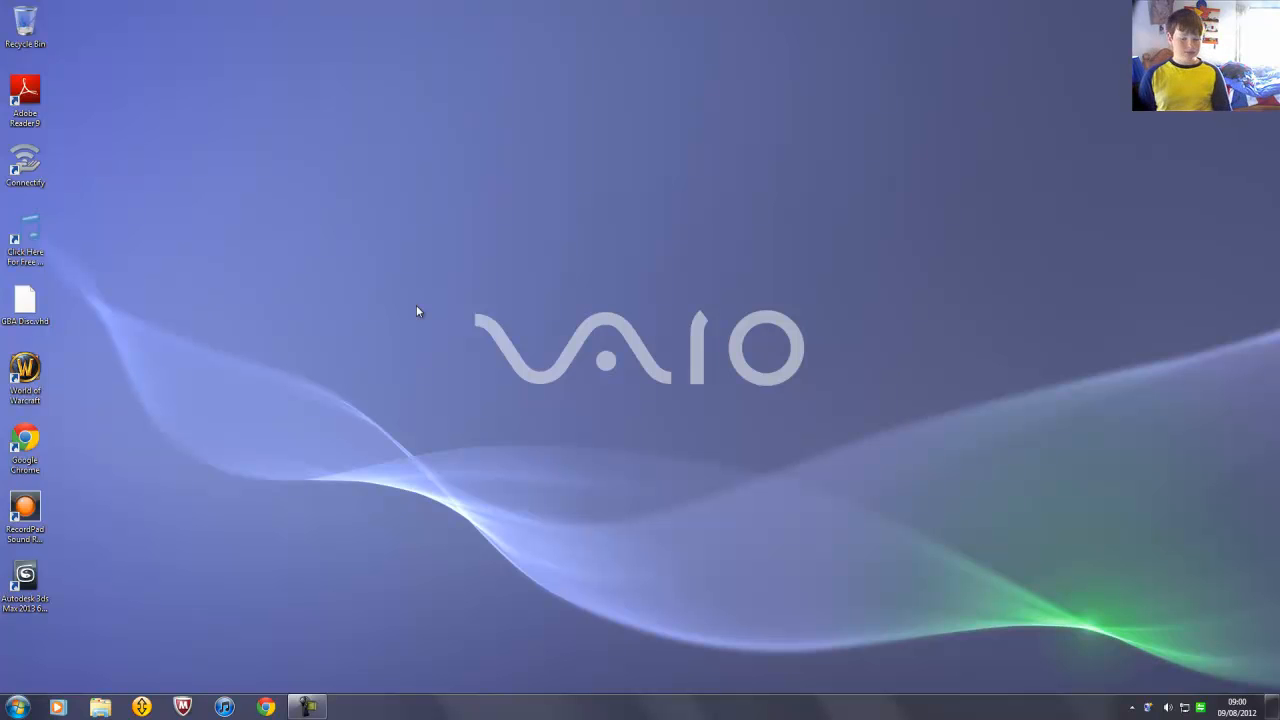
mouse_move(250, 708)
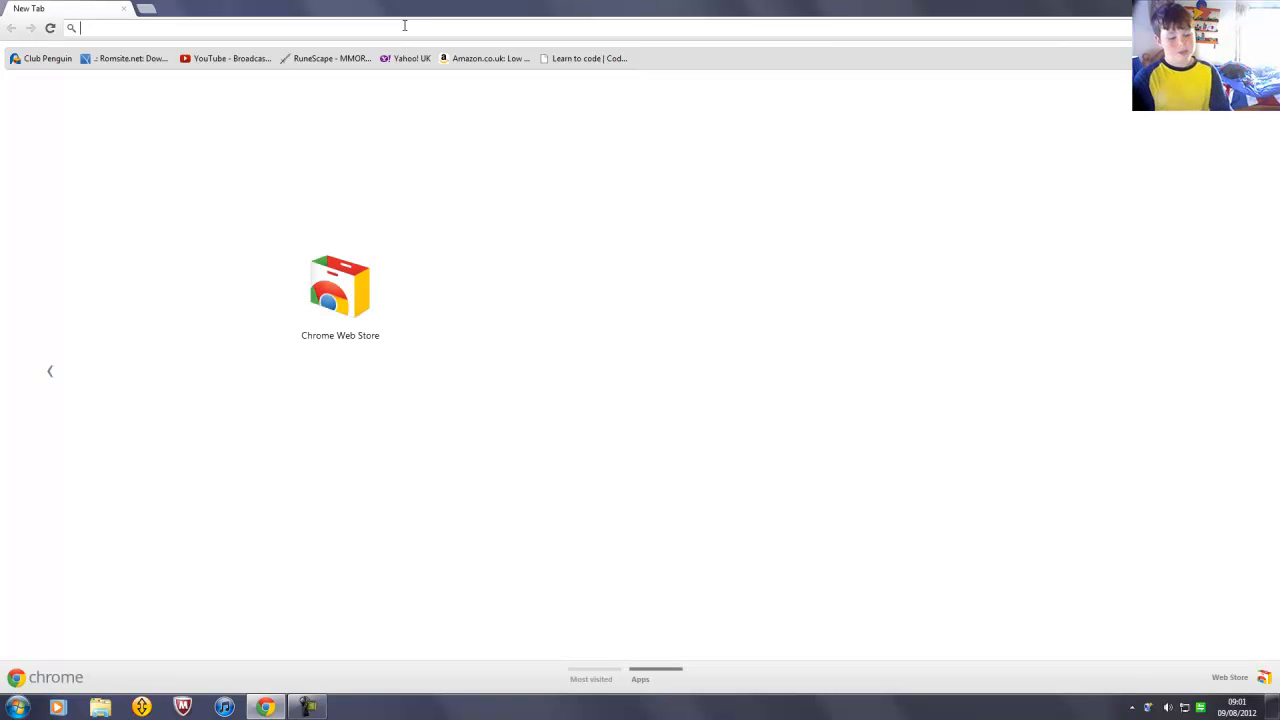
Search Google for 'connectify download' and open the official Download Connectify result.
type("connectif+download&sugexp=chrome,mod=1&sourceid=chrome&ie=UTF-8")
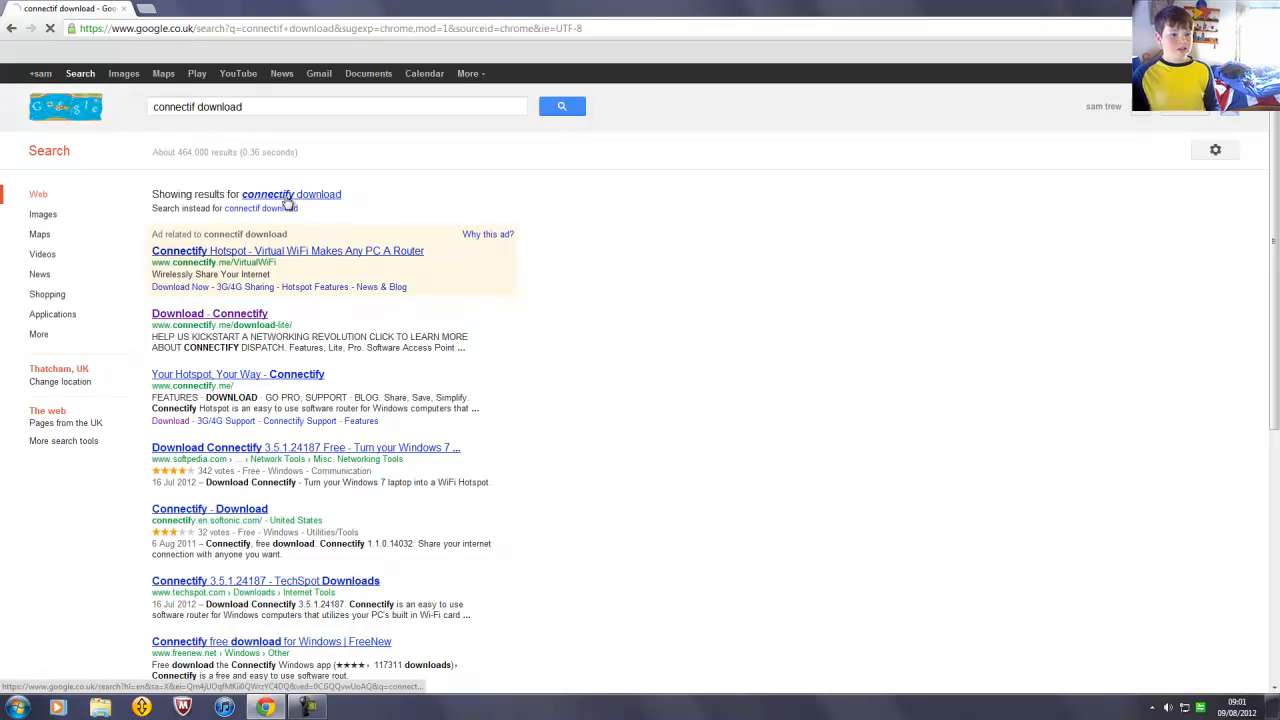
left_click(292, 194)
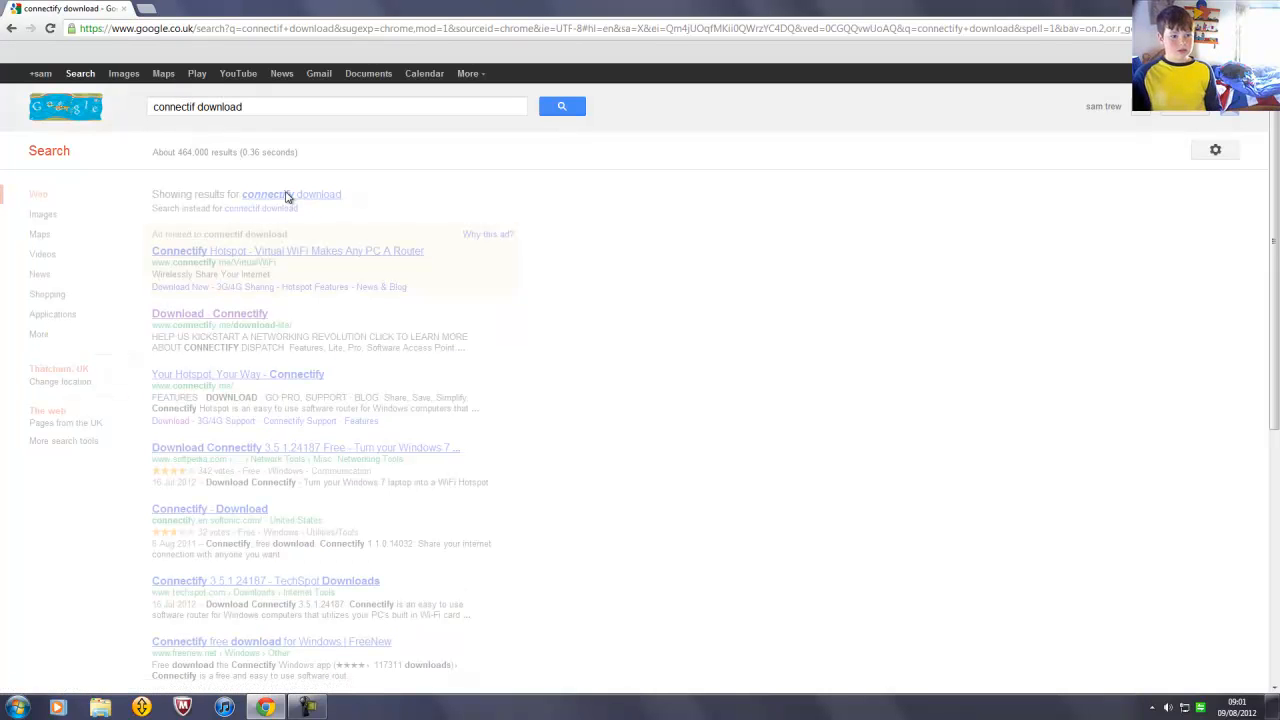
mouse_move(252, 192)
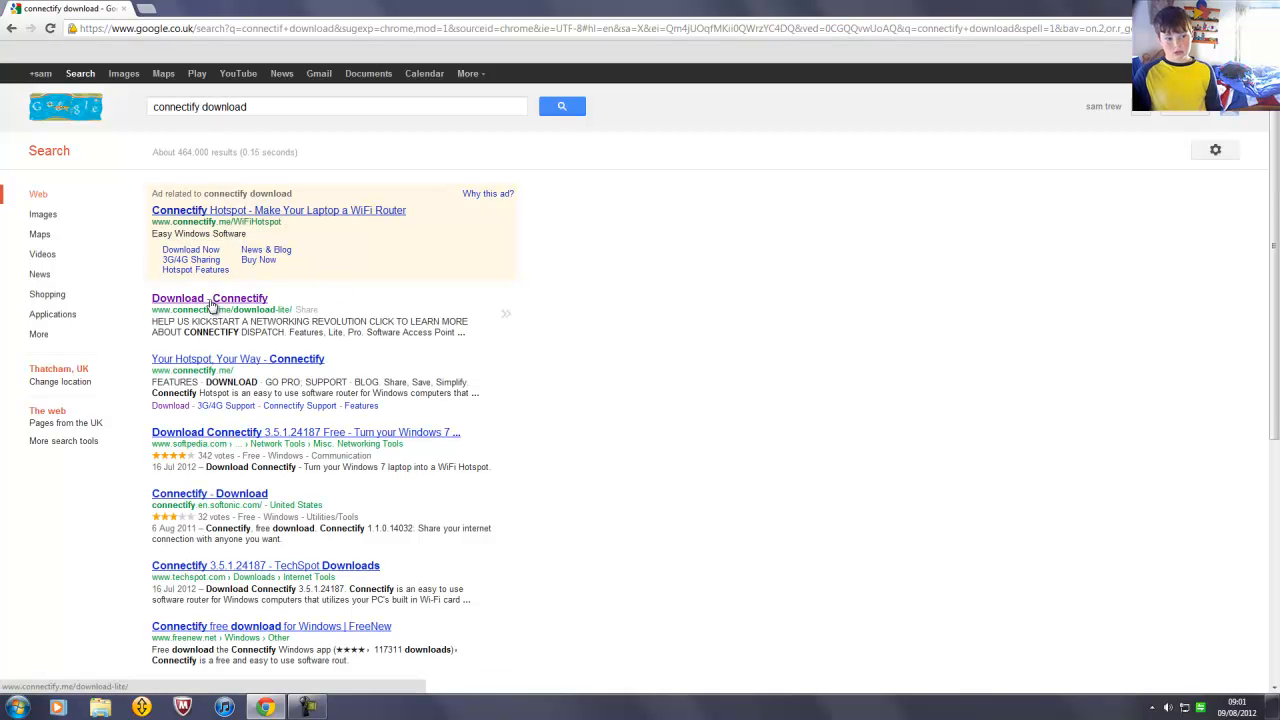
left_click(208, 298)
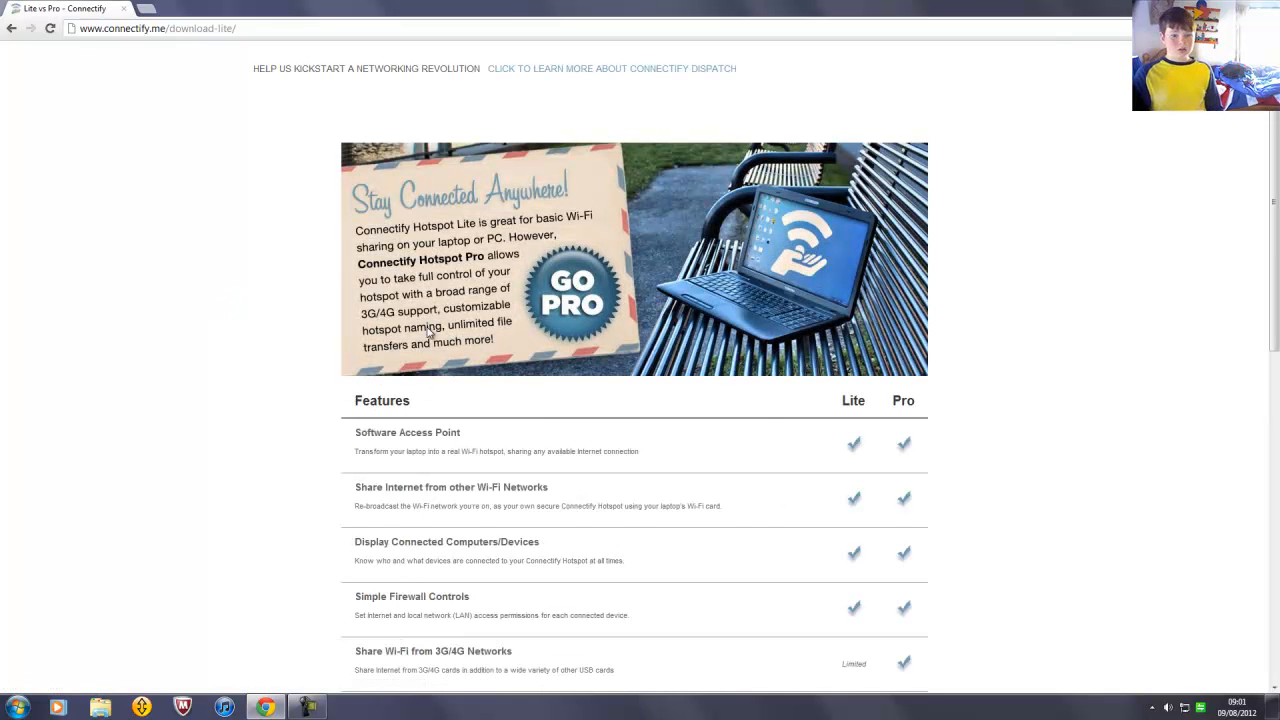
Dismiss the Kickstarter popup, reach the Hotspot Lite form and untick special offers and product updates emails.
left_click(612, 68)
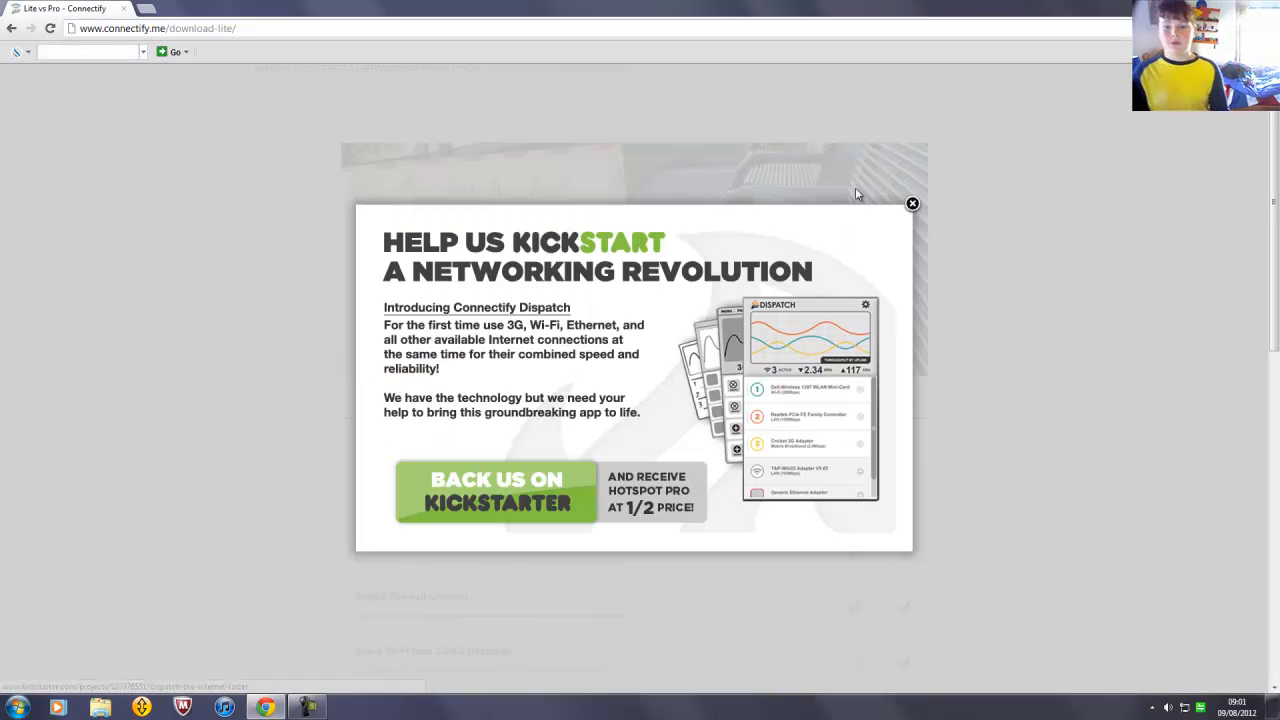
left_click(912, 204)
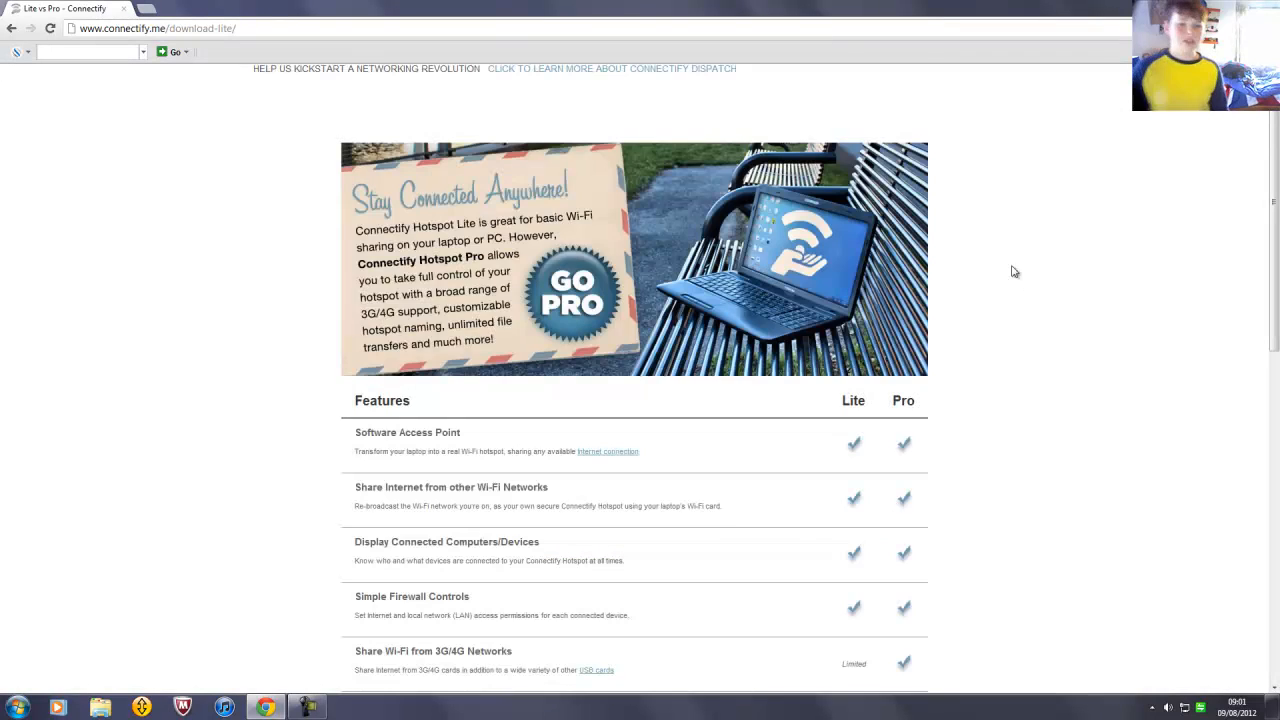
scroll("down", 3)
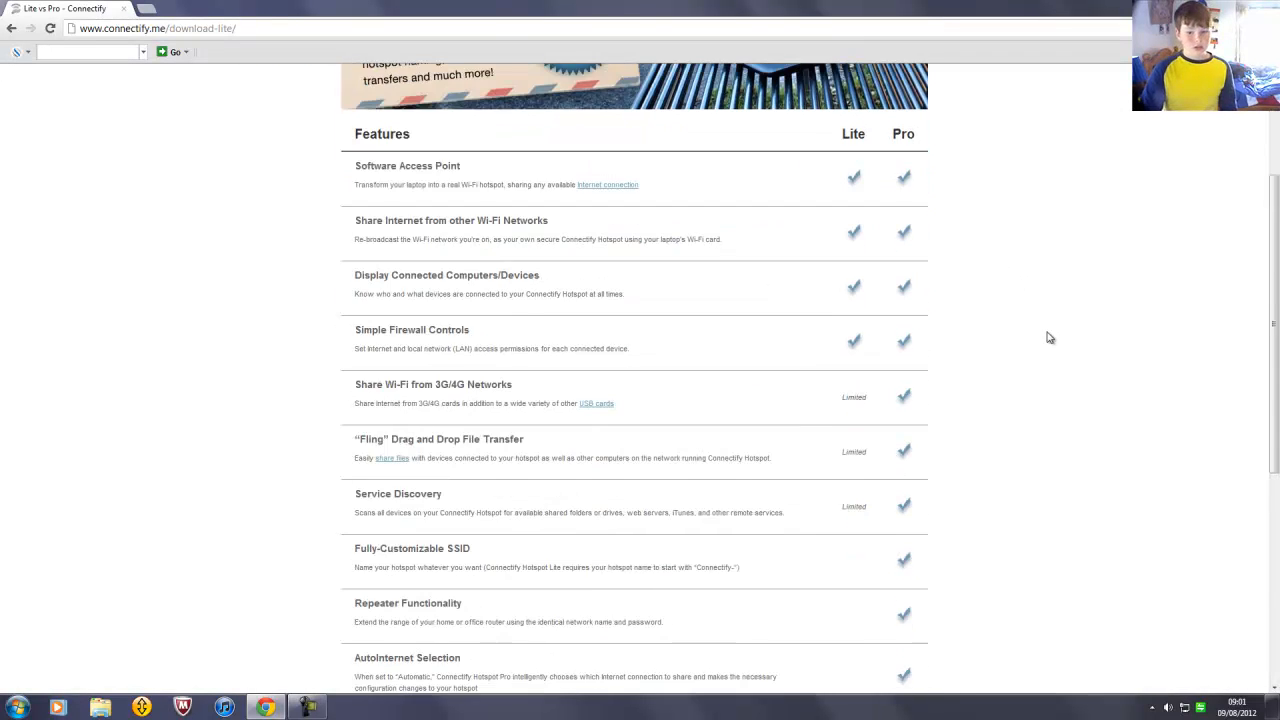
scroll("down", 3)
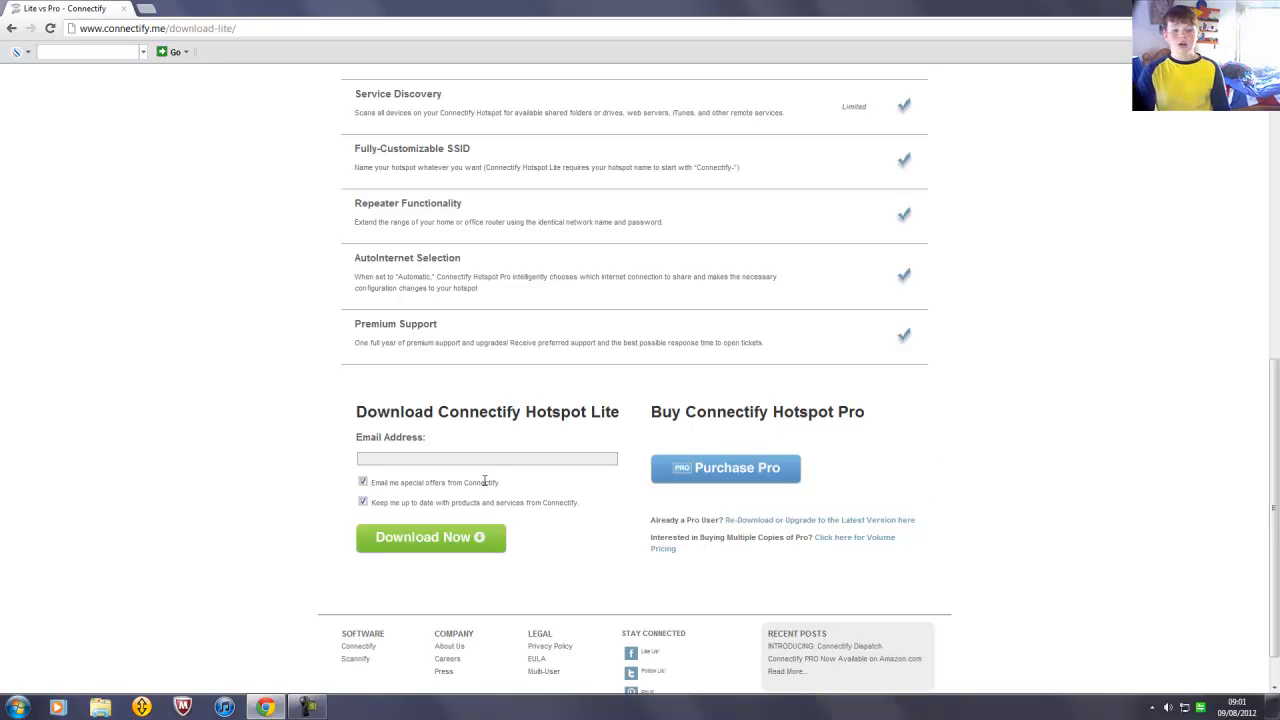
left_click(364, 502)
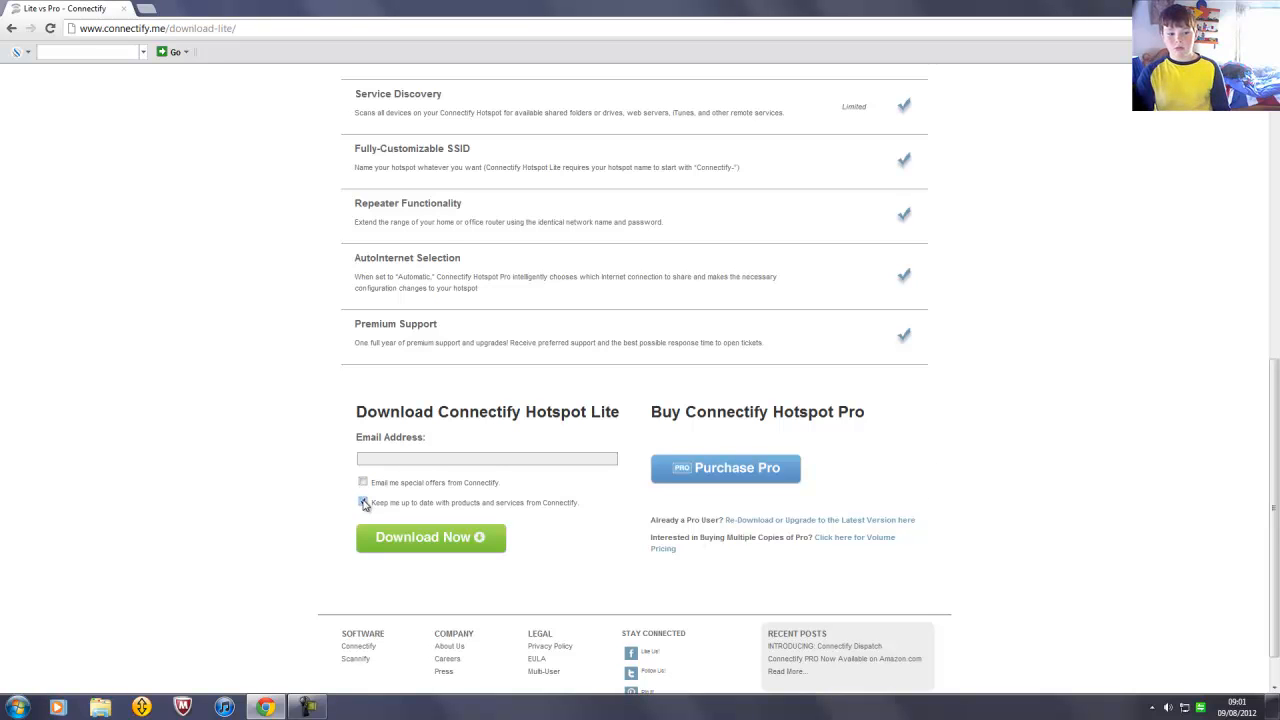
left_click(364, 502)
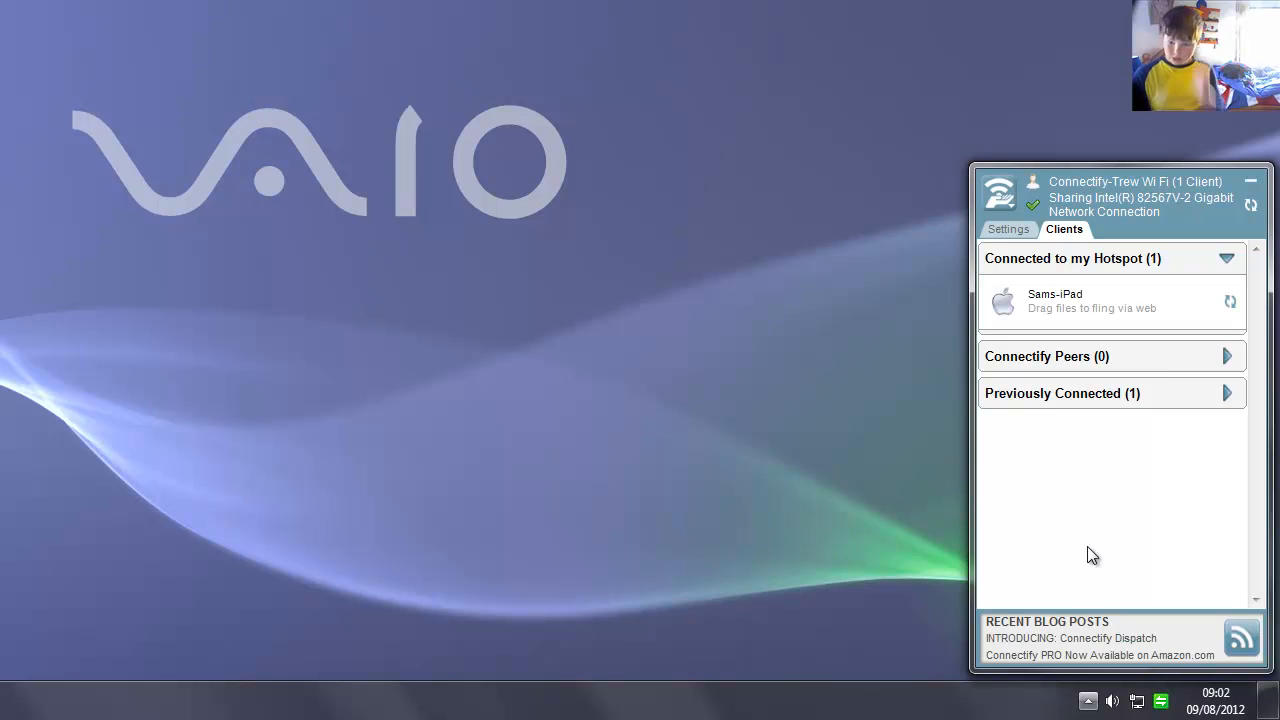
mouse_move(1092, 548)
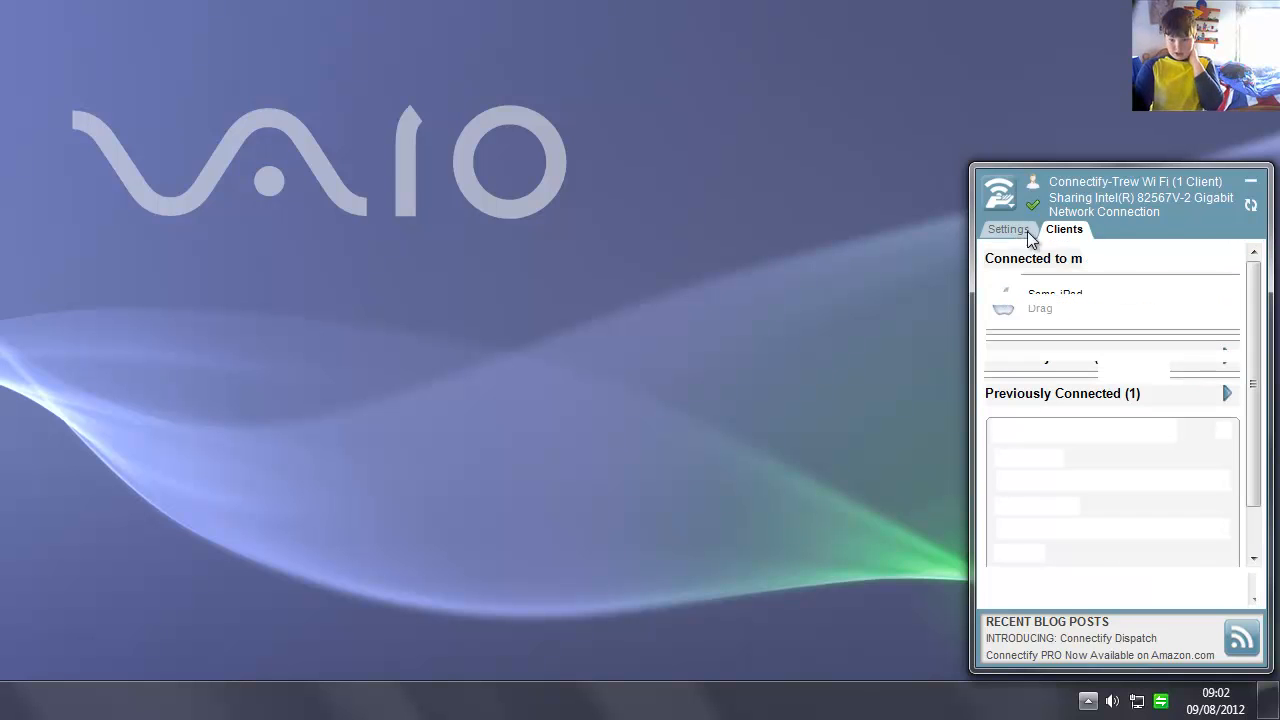
Set the hotspot's Sharing Mode to 'Wi-Fi Access Point, Encrypted (WPA2)' in Settings.
left_click(1008, 228)
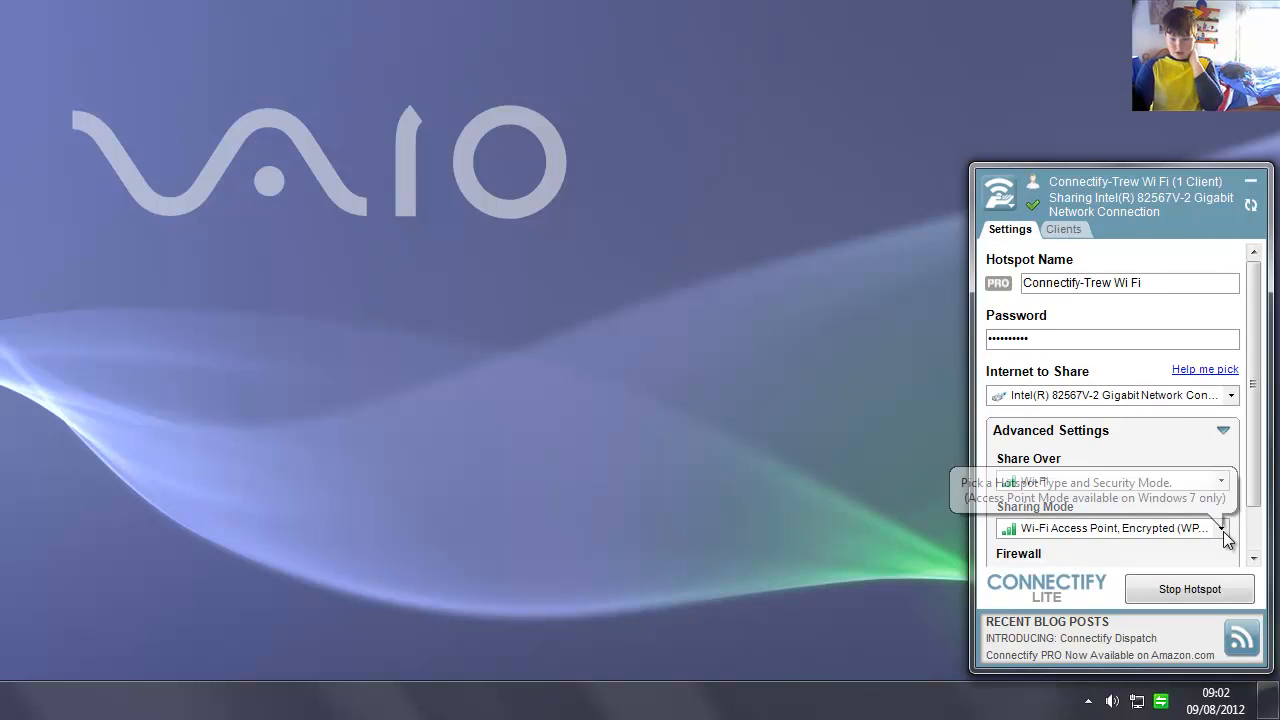
left_click(1220, 528)
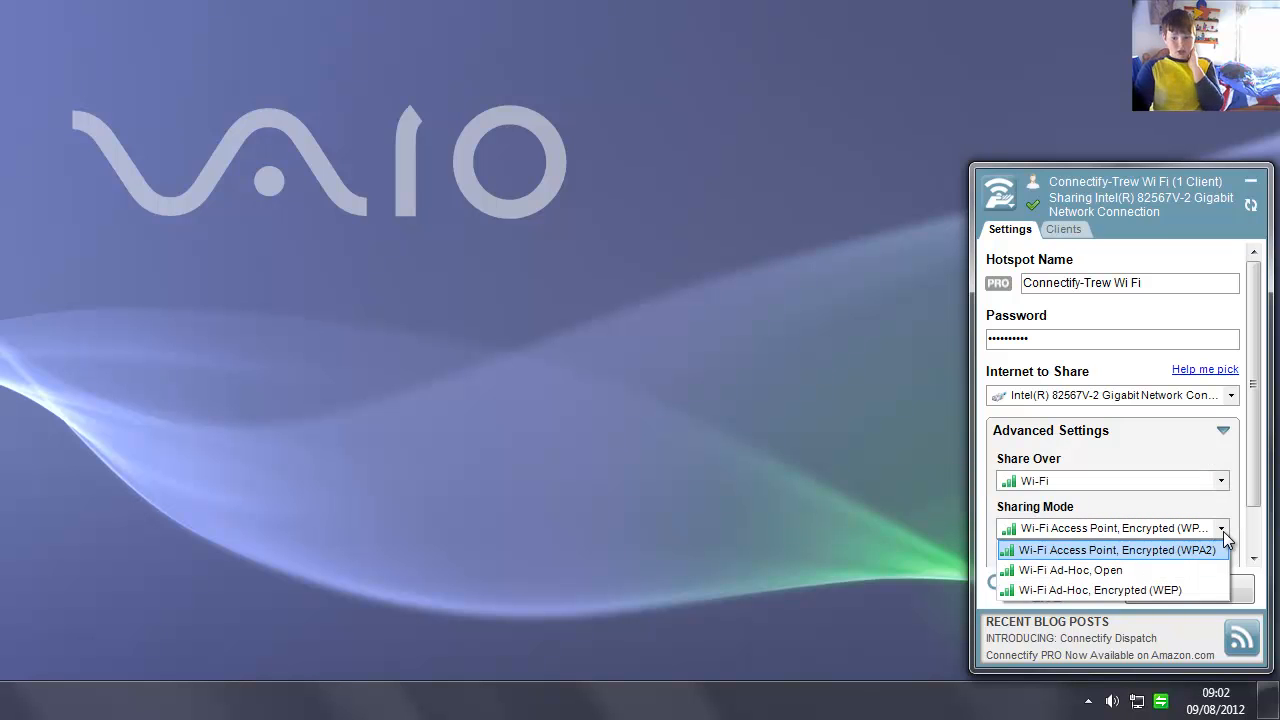
mouse_move(1224, 558)
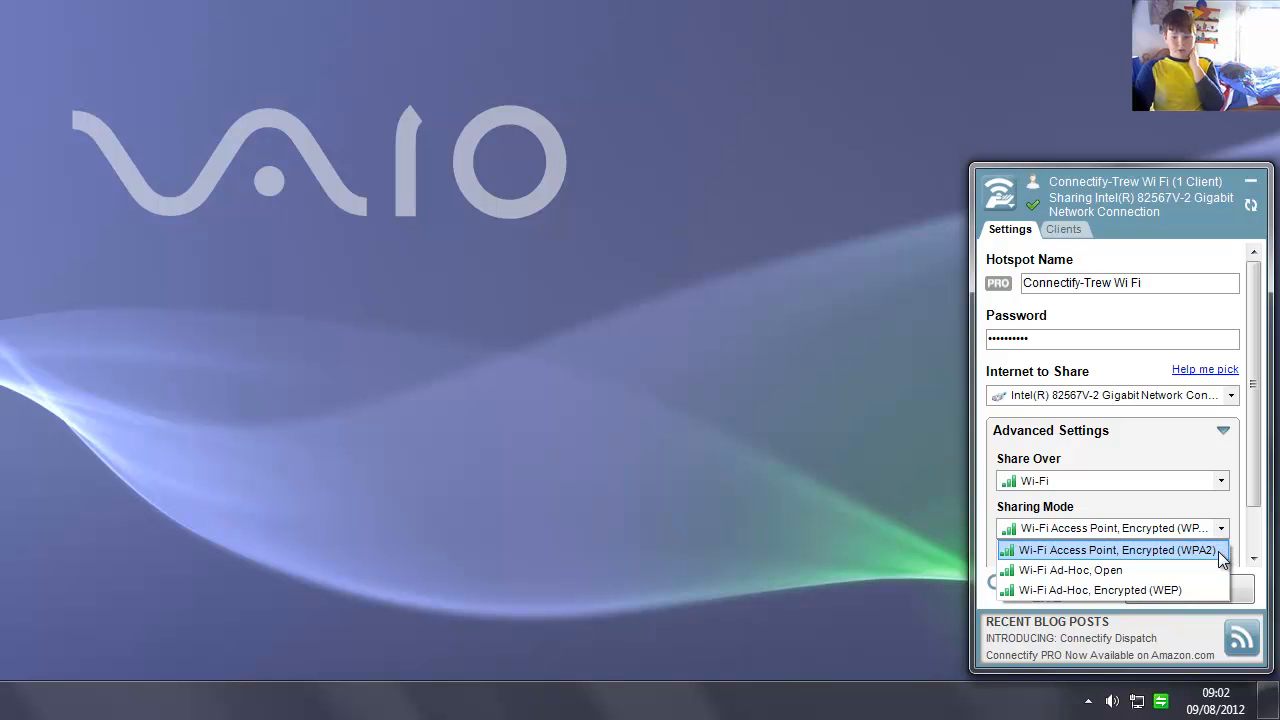
left_click(1116, 550)
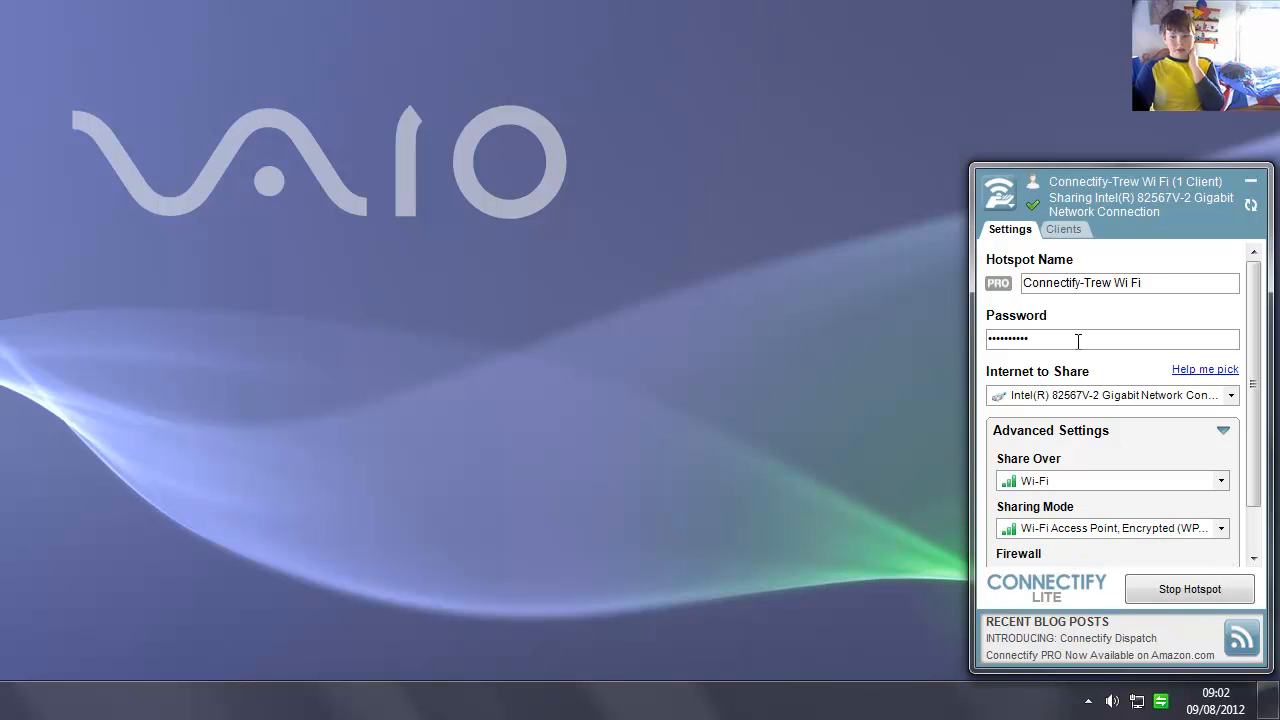
mouse_move(1062, 490)
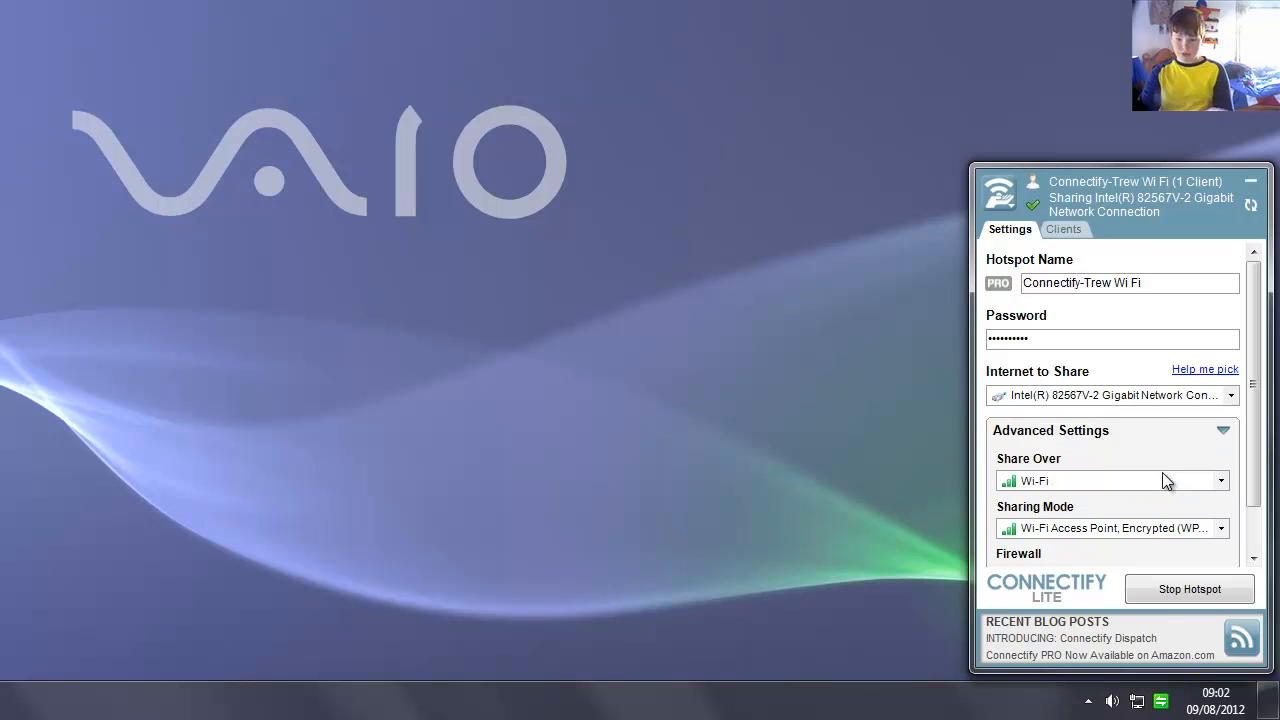
mouse_move(1168, 468)
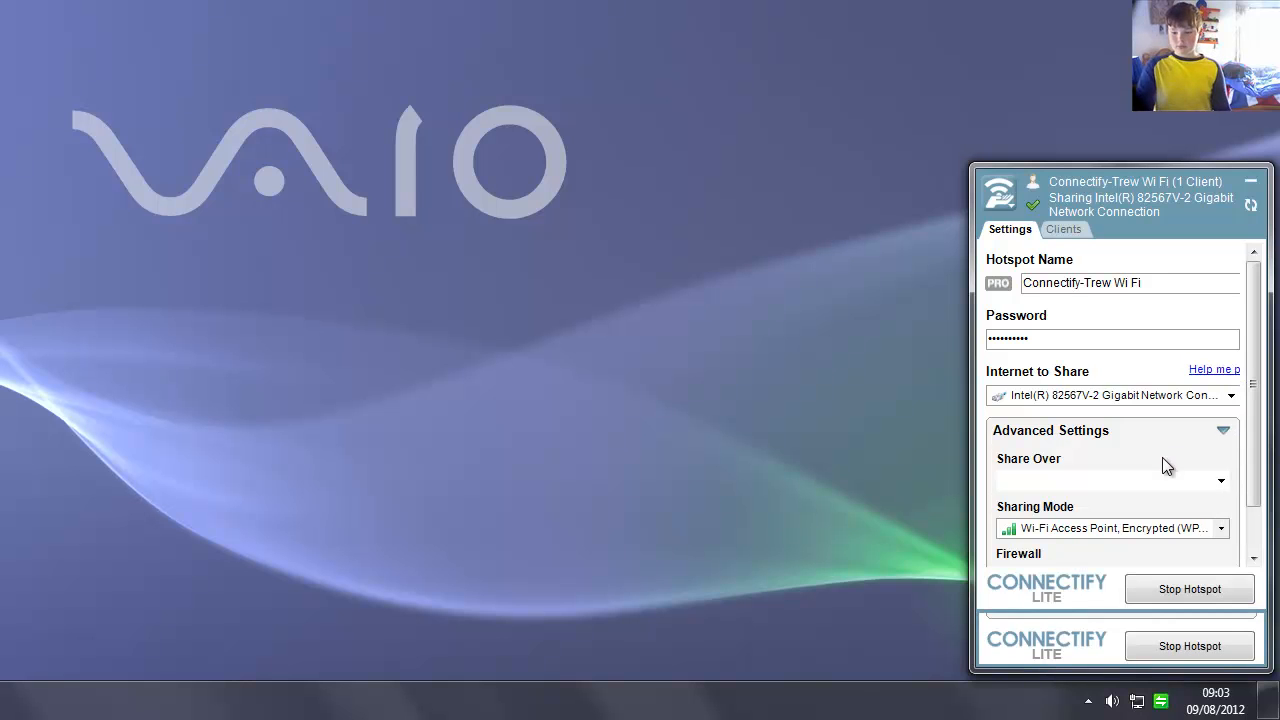
View the connected iPad under Clients, return to Settings, and minimize the window to the tray.
left_click(1112, 480)
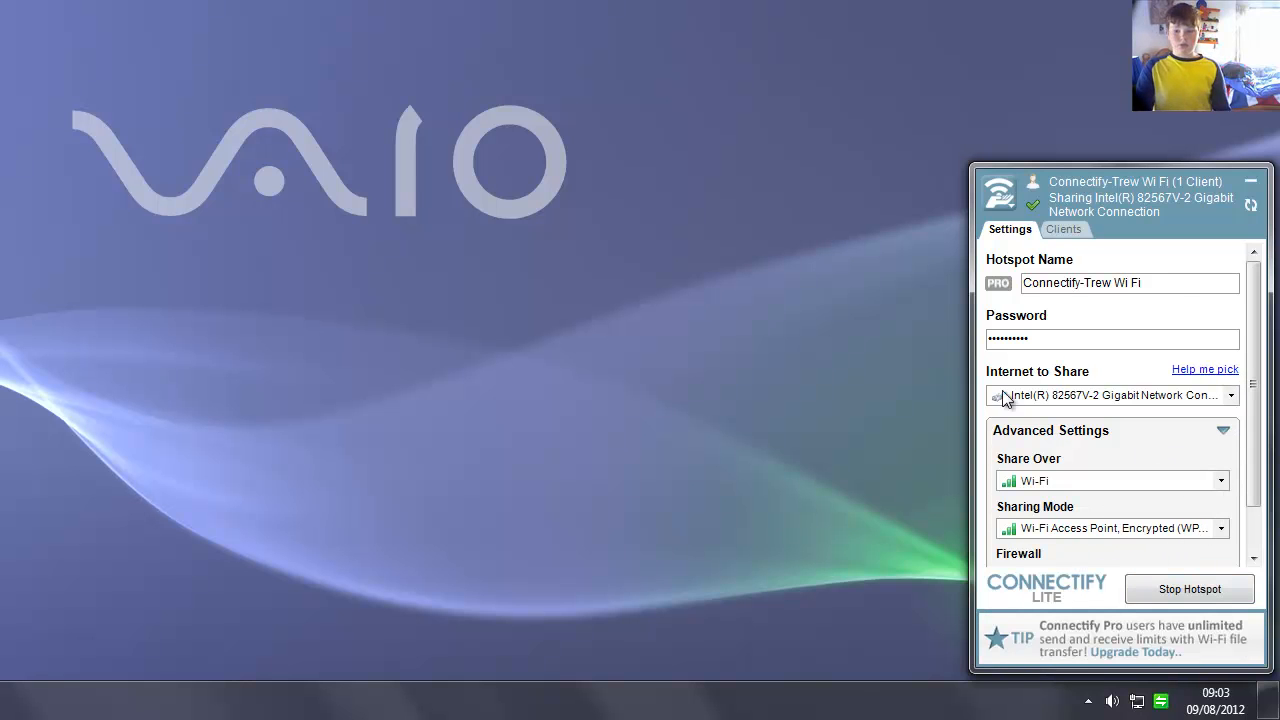
left_click(1064, 228)
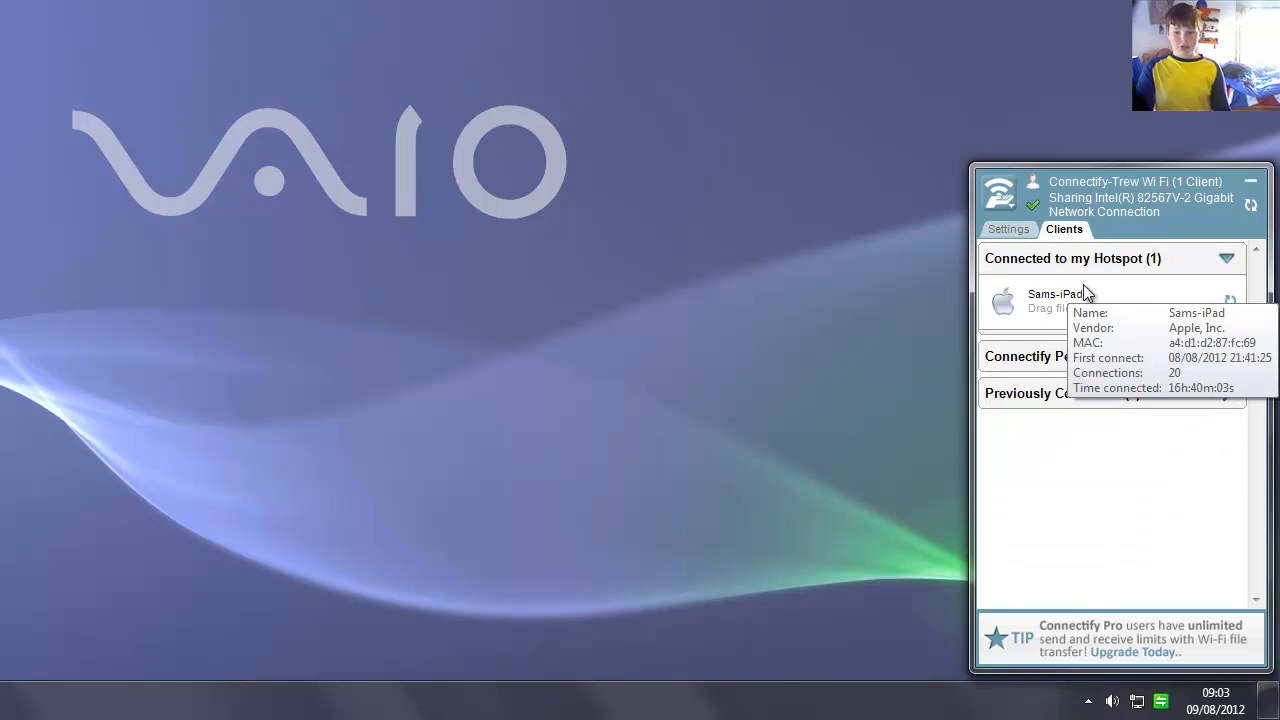
mouse_move(1048, 278)
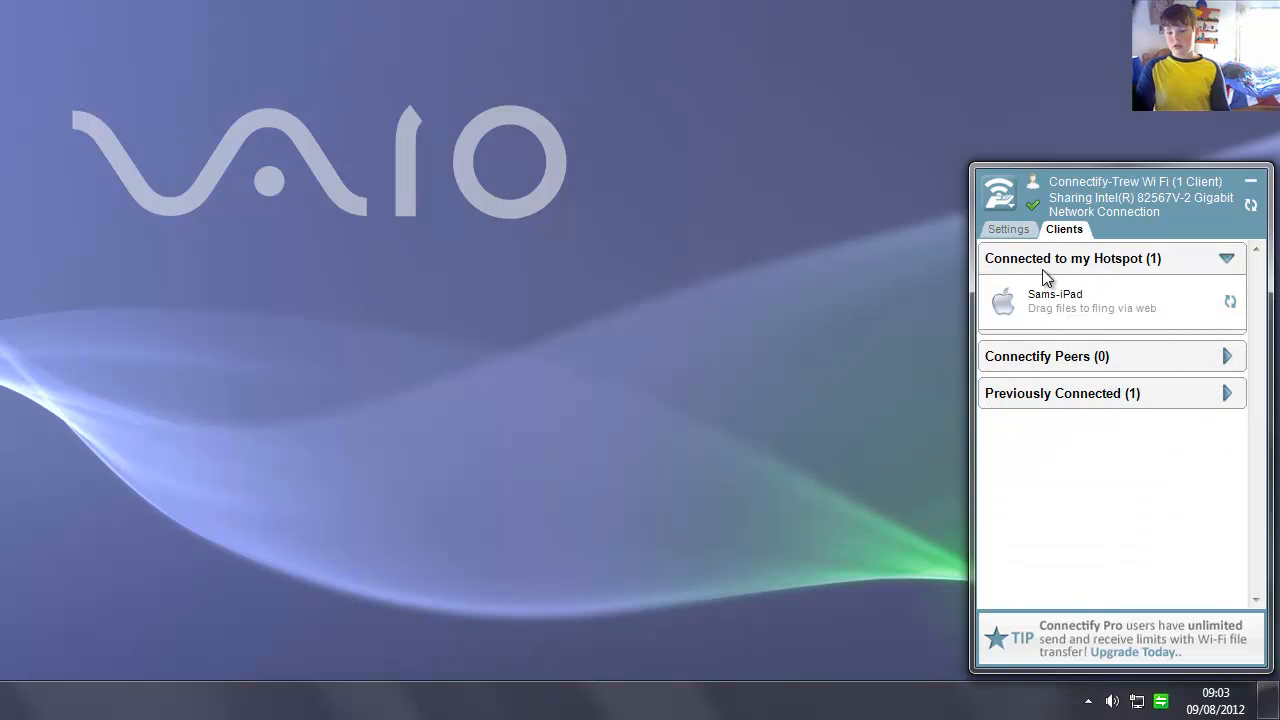
left_click(1008, 228)
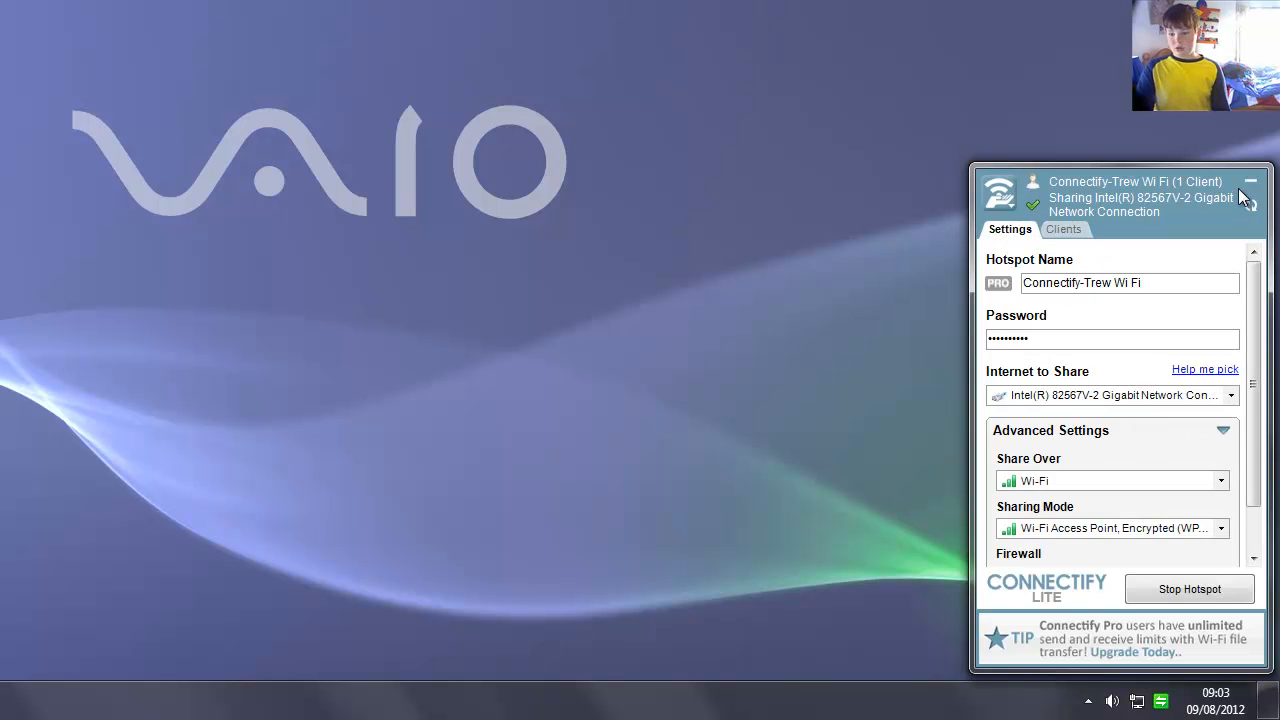
mouse_move(1252, 190)
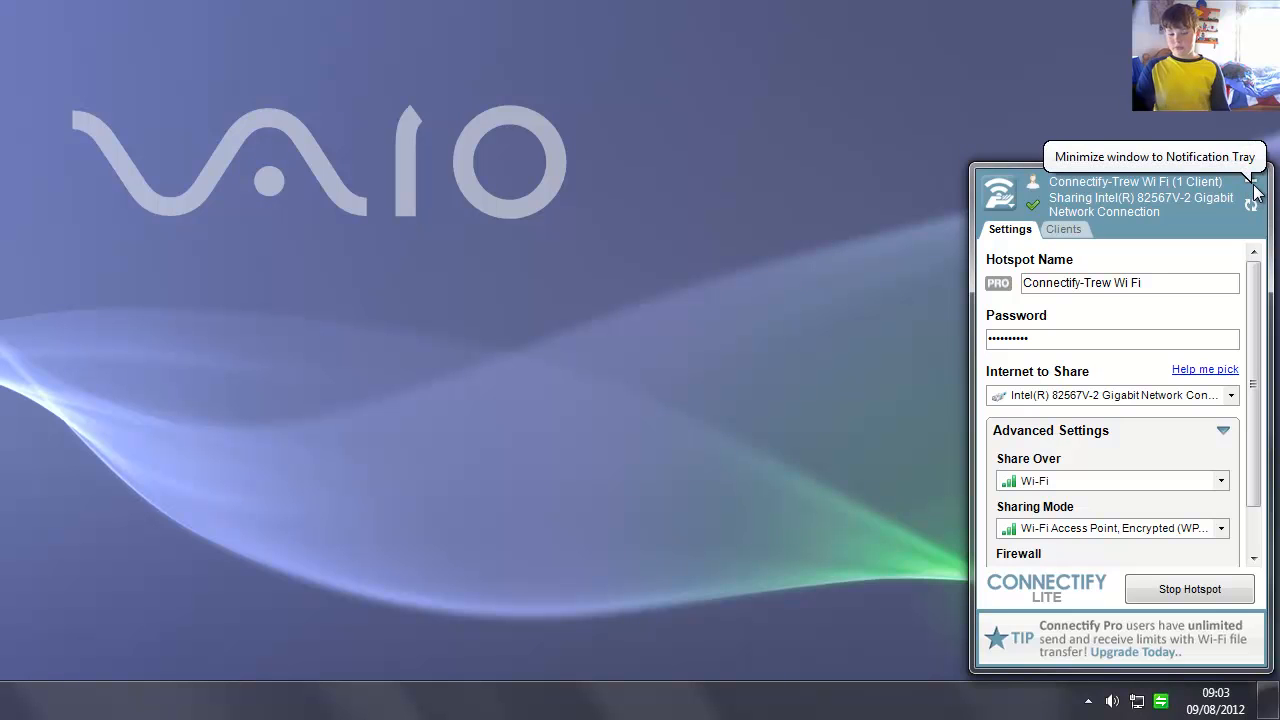
left_click(1250, 184)
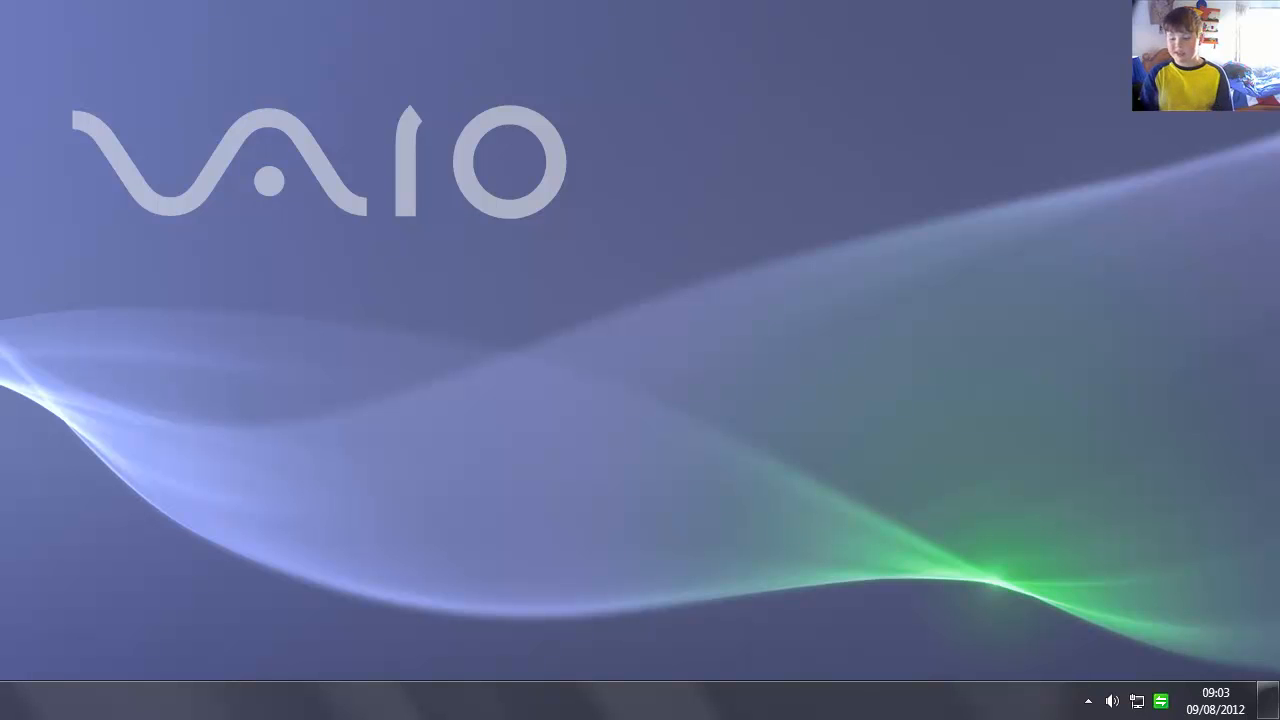
Restore the window from the tray, keep WPA2 sharing mode, and scroll Settings down to Firewall options.
left_click(1088, 700)
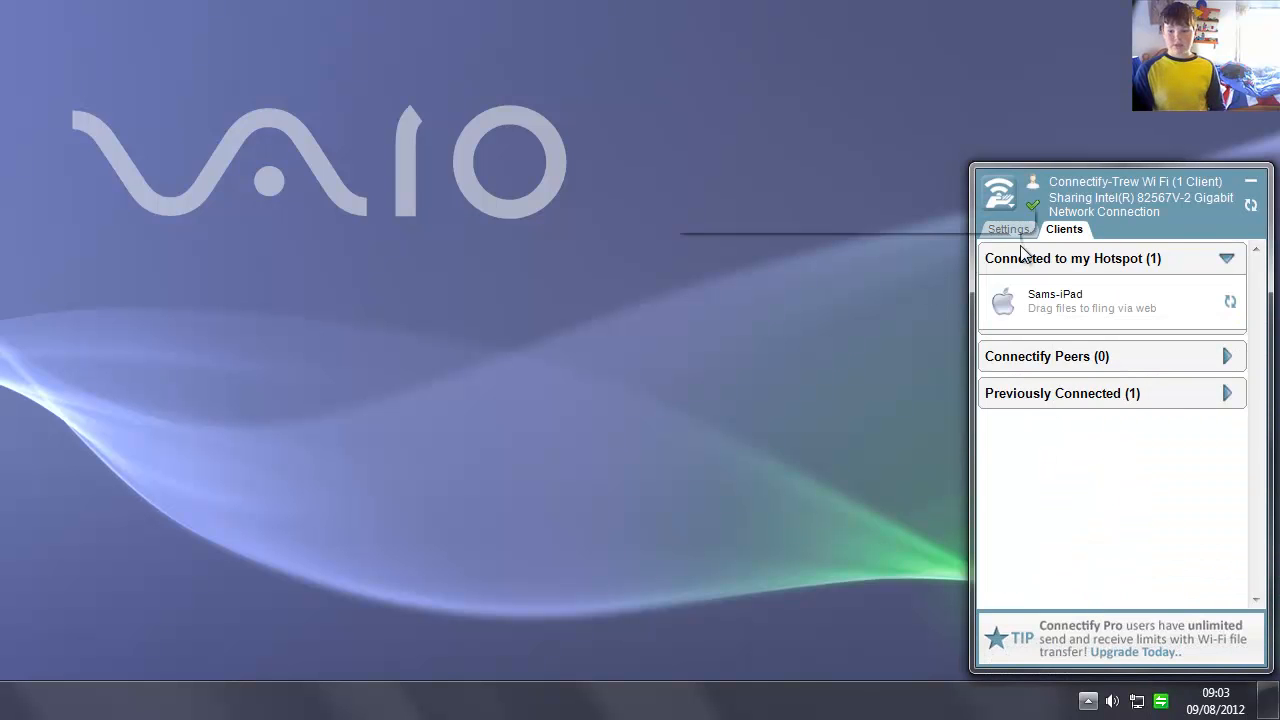
left_click(1008, 228)
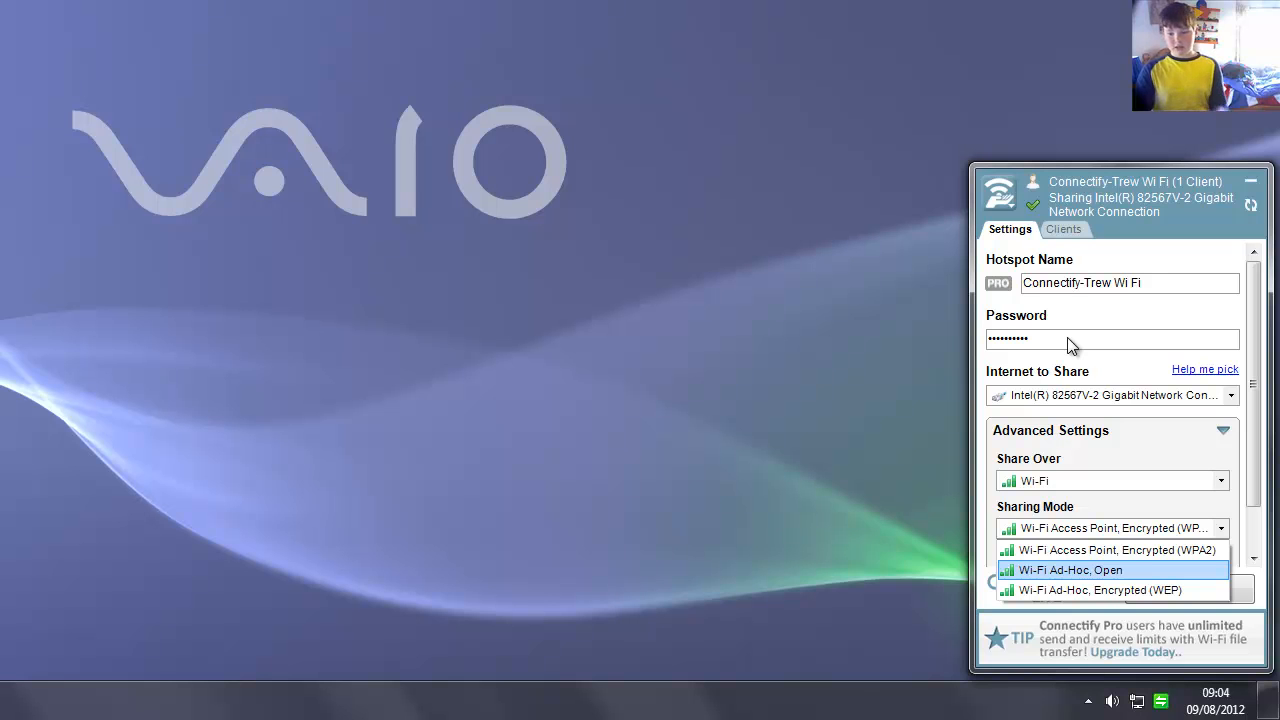
mouse_move(1100, 590)
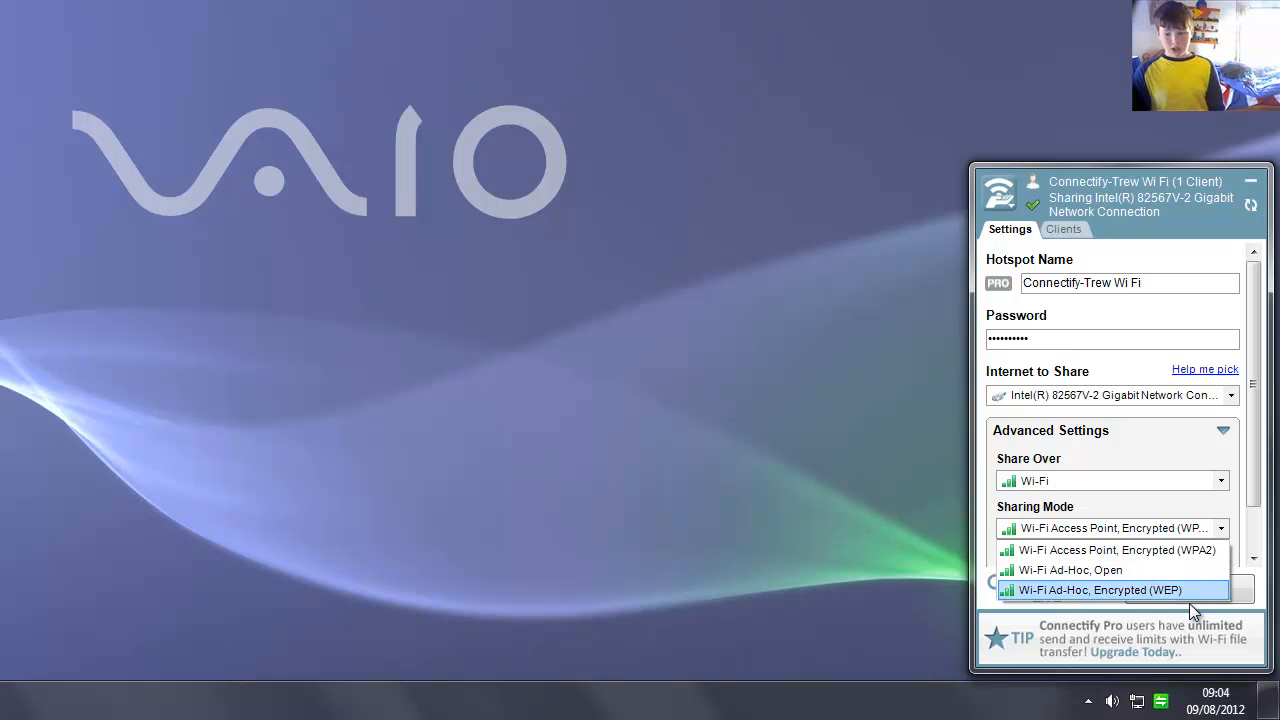
left_click(1110, 528)
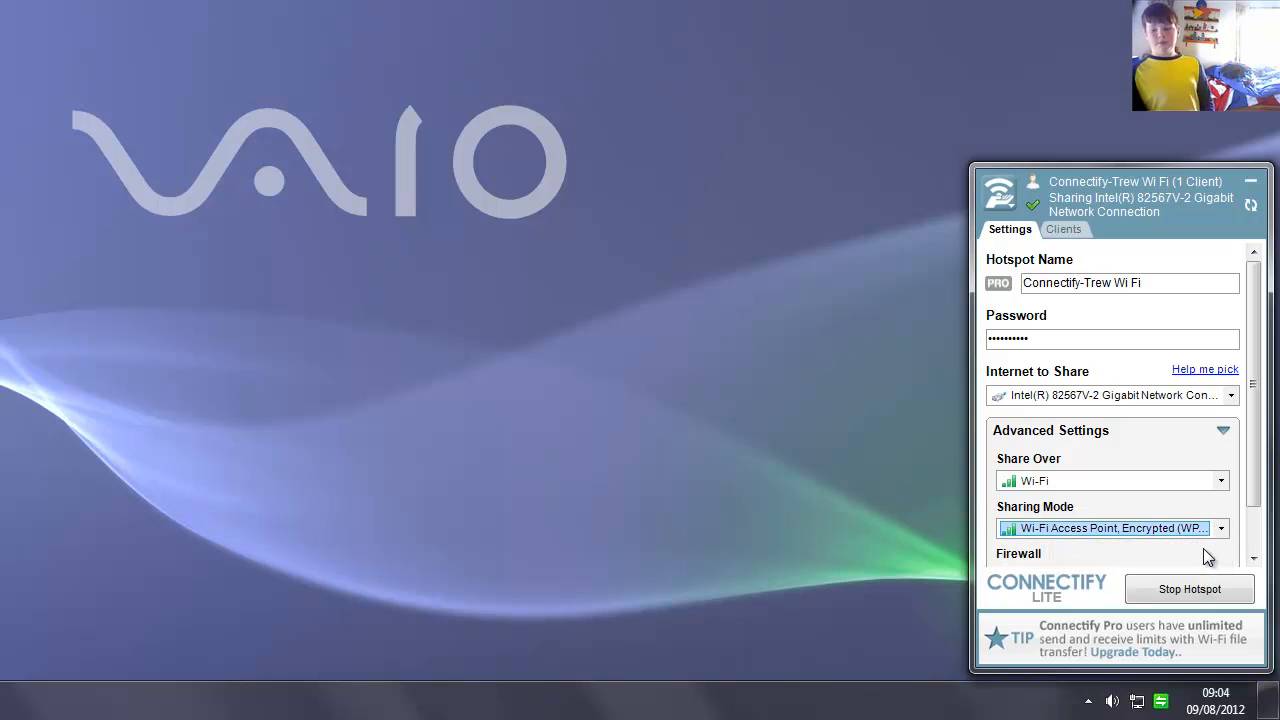
mouse_move(1190, 588)
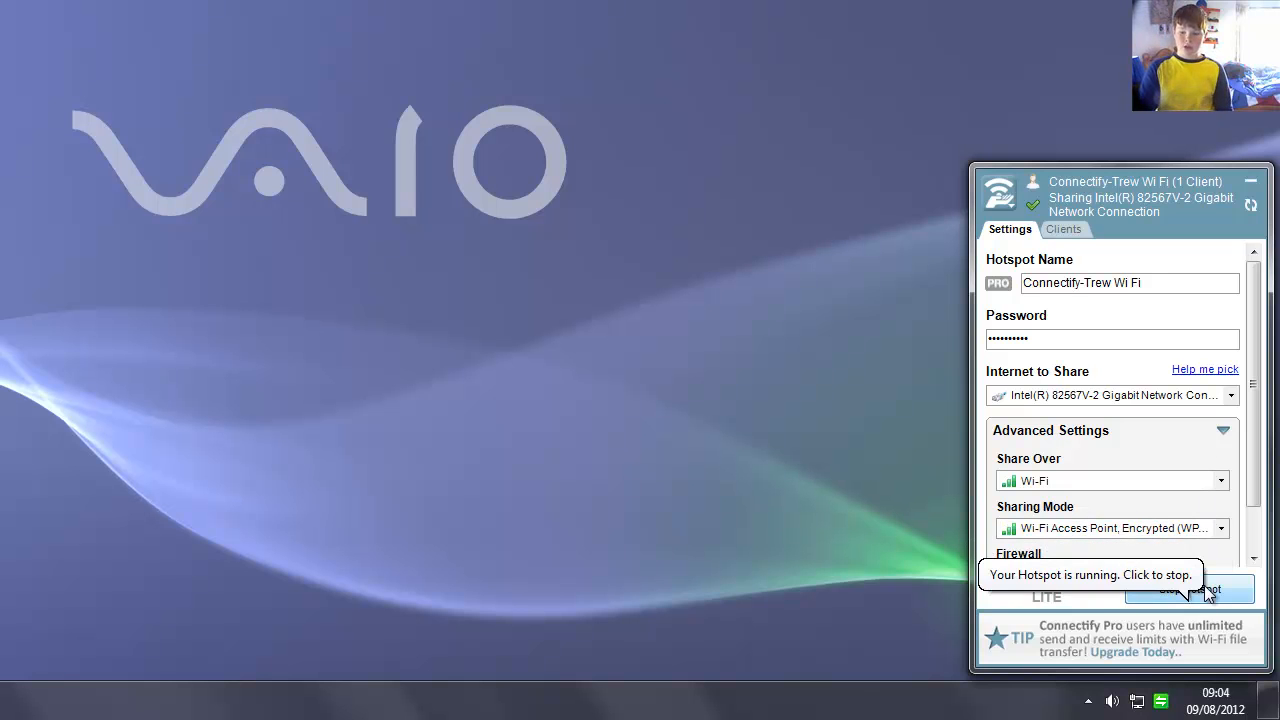
scroll("down", 3)
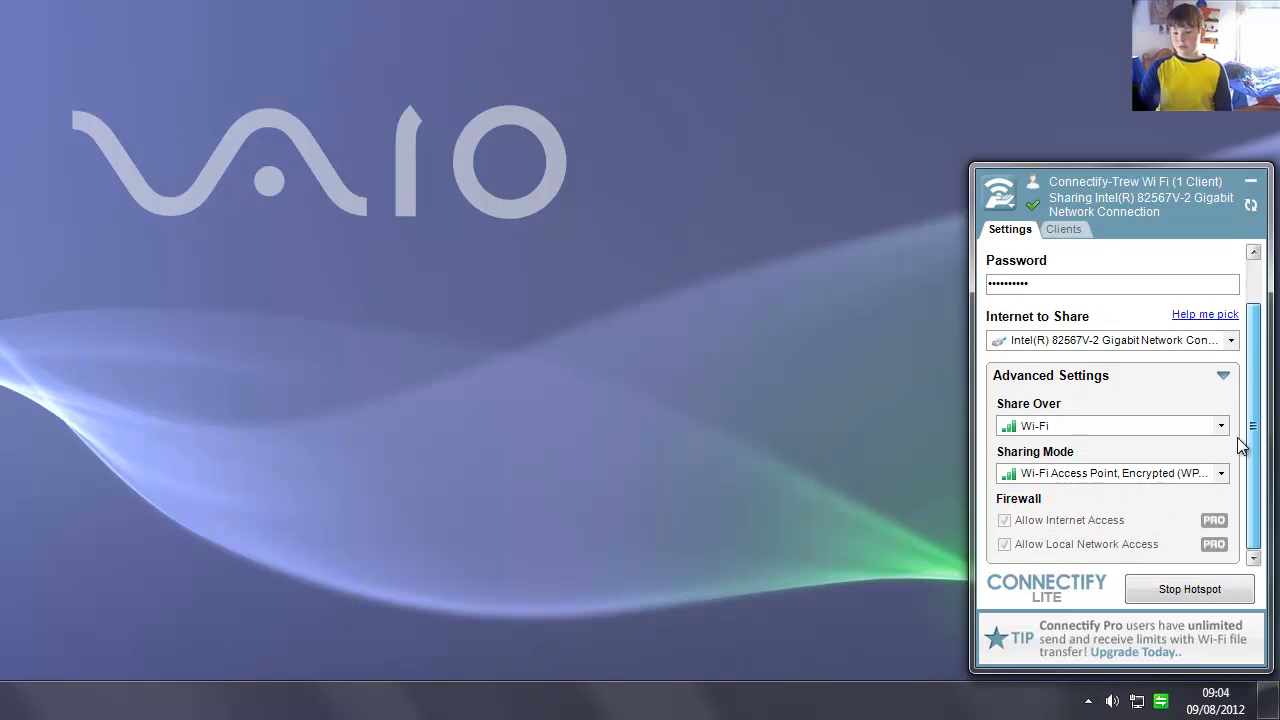